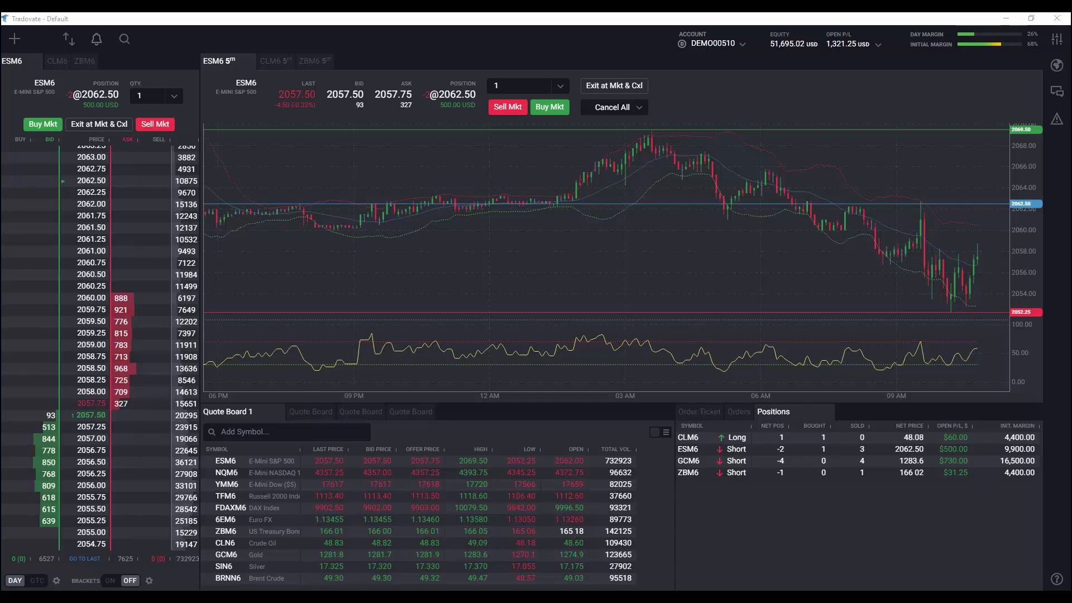
mouse_move(540, 297)
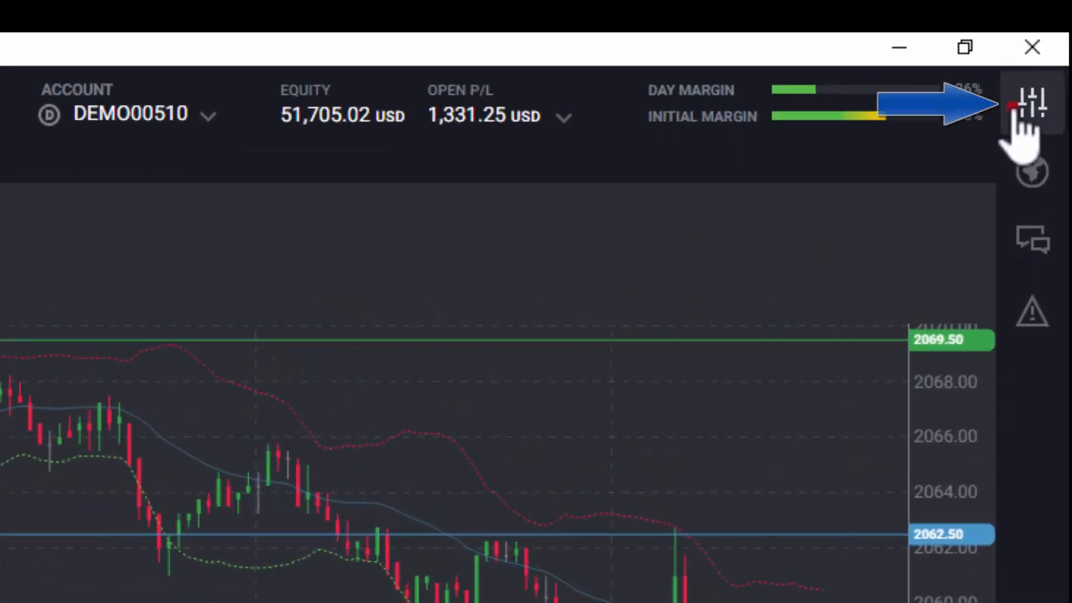
In Settings > Market Data, pay for the six-exchange May subscription by credit card and apply it
left_click(1032, 103)
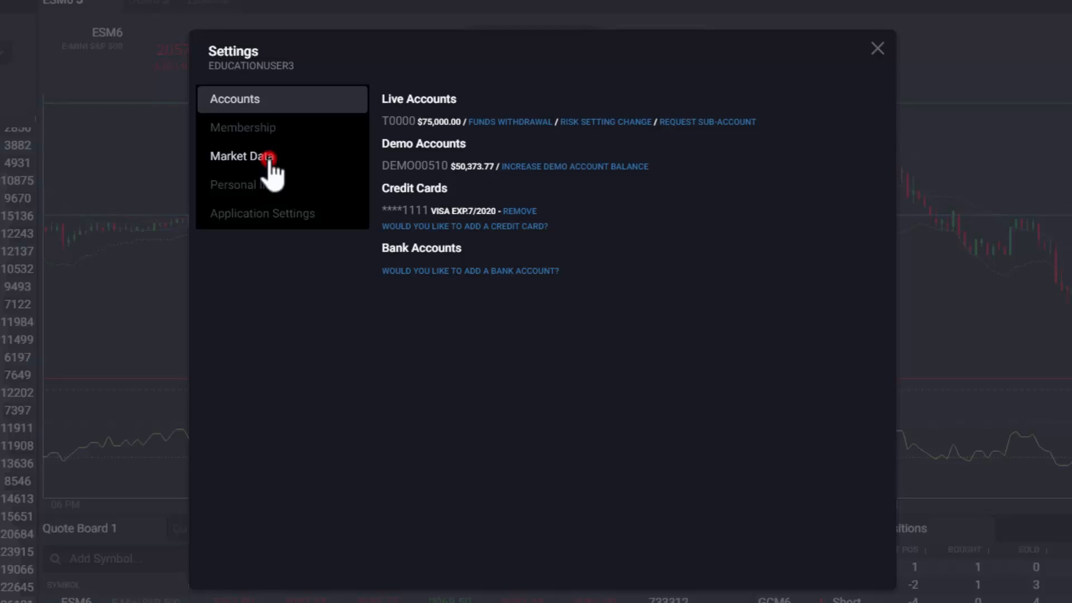
left_click(240, 156)
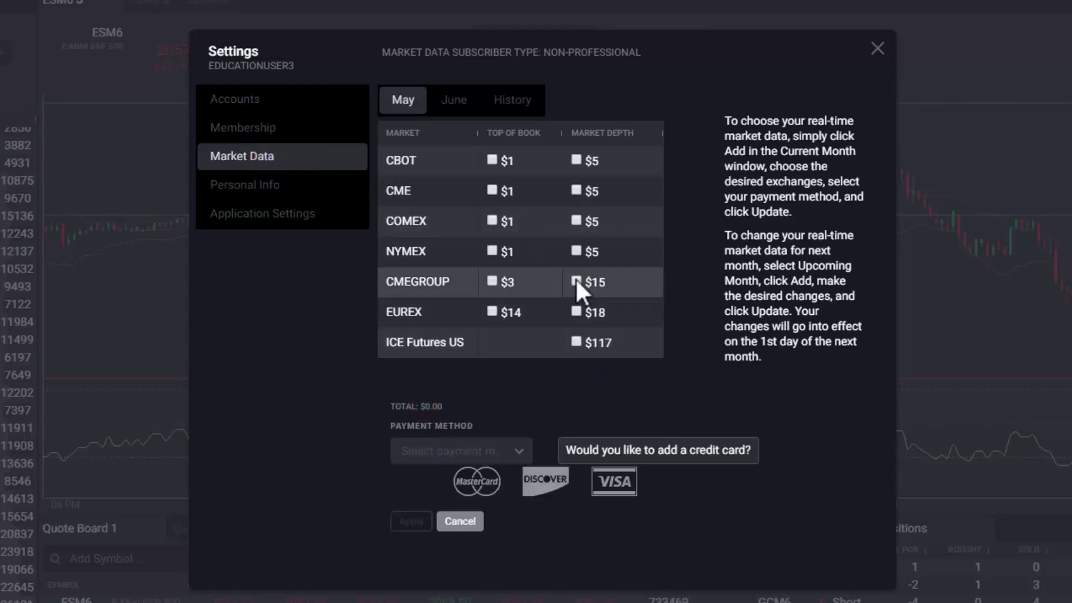
left_click(523, 451)
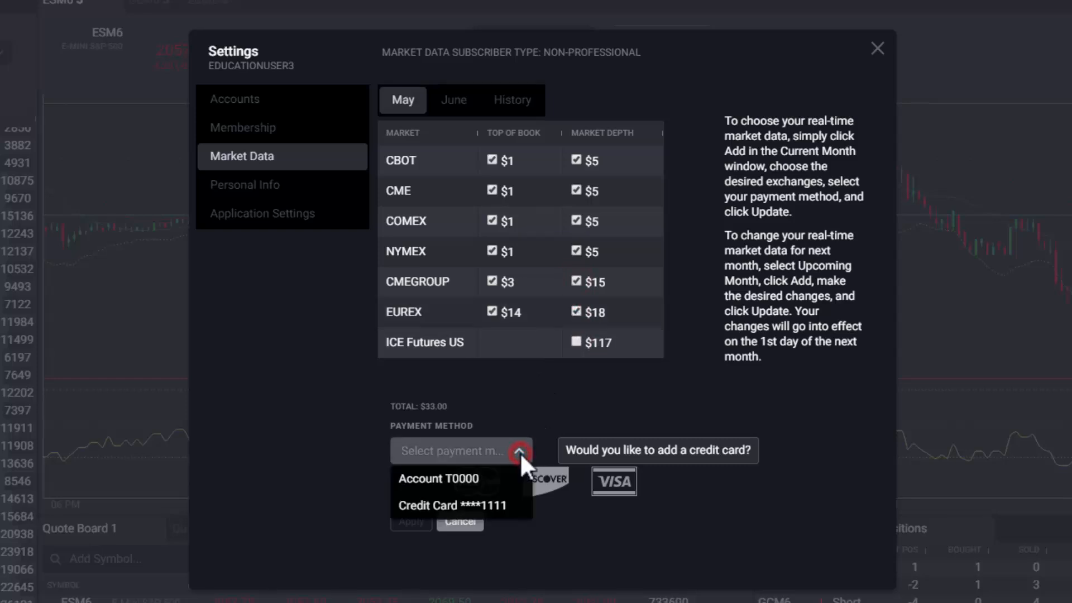
left_click(451, 505)
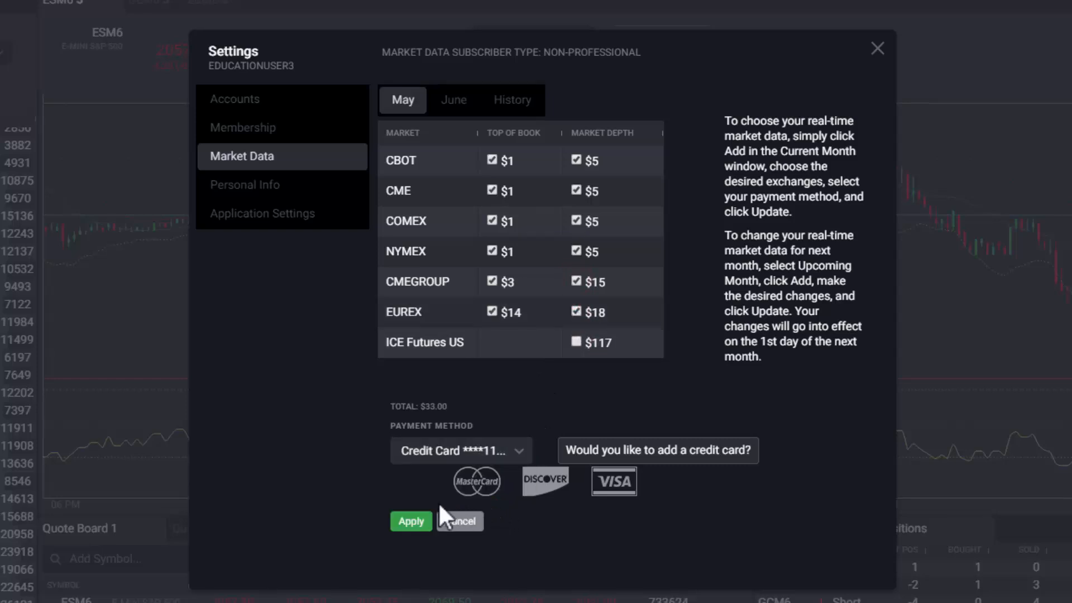
left_click(410, 520)
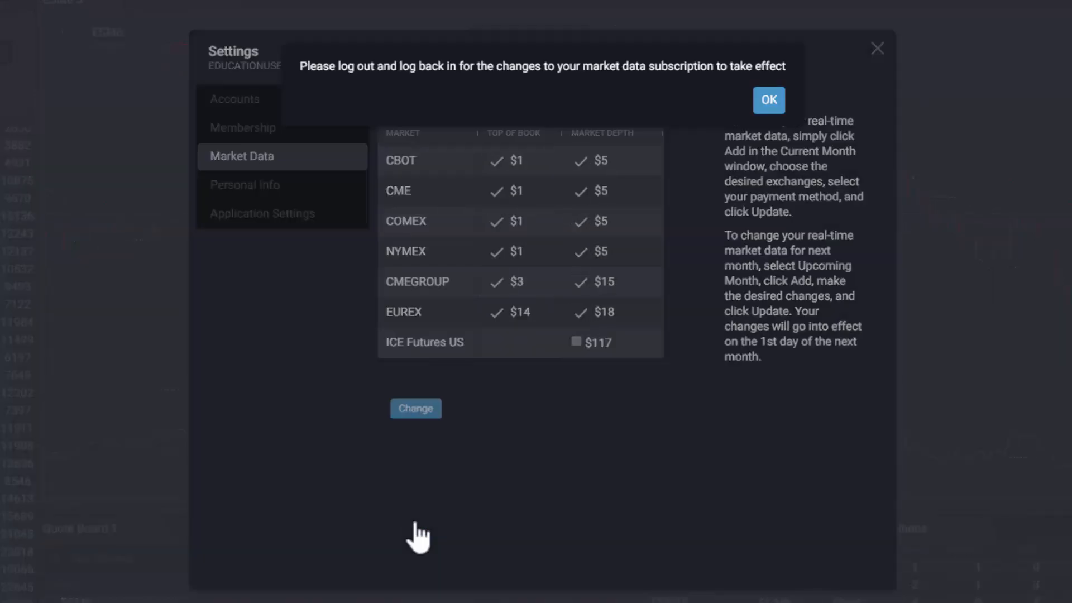
Dismiss the notice, close Settings, log out and back in, and reopen Market Data to confirm the May subscriptions
left_click(767, 100)
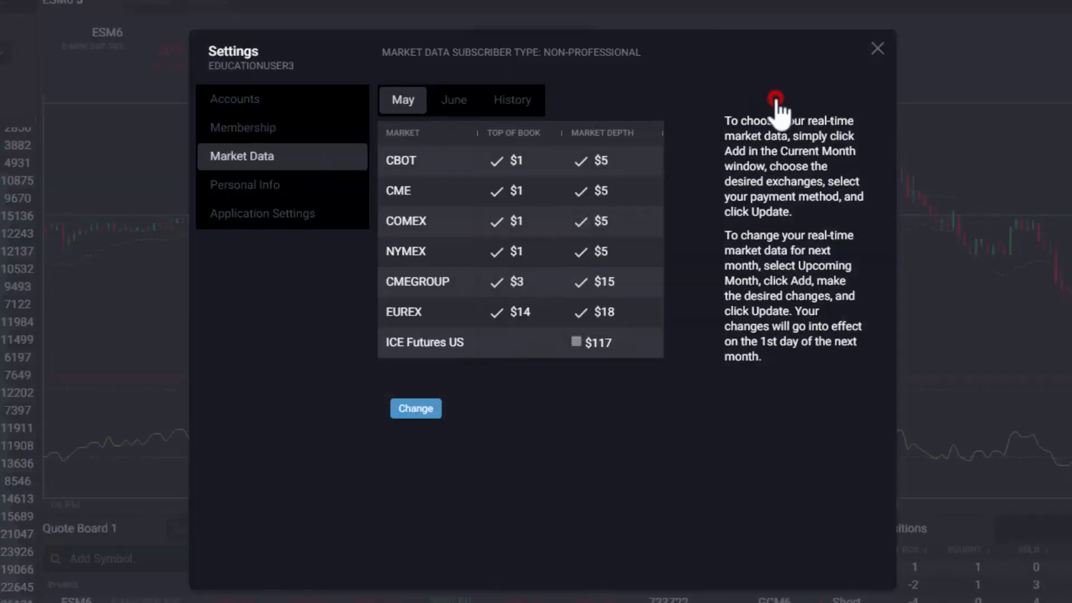
left_click(877, 49)
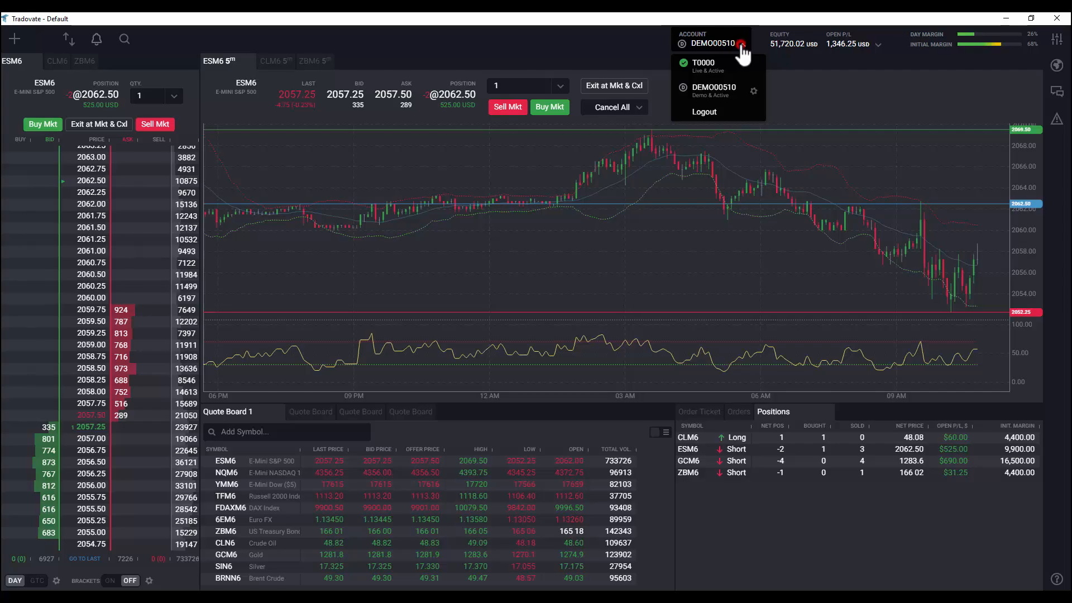
left_click(703, 112)
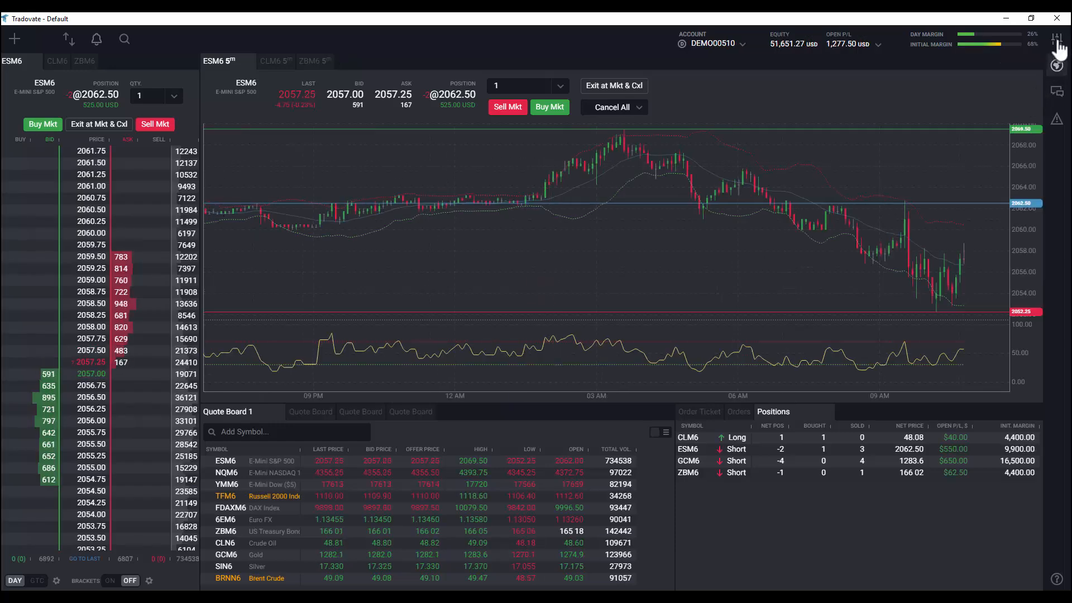
left_click(1056, 39)
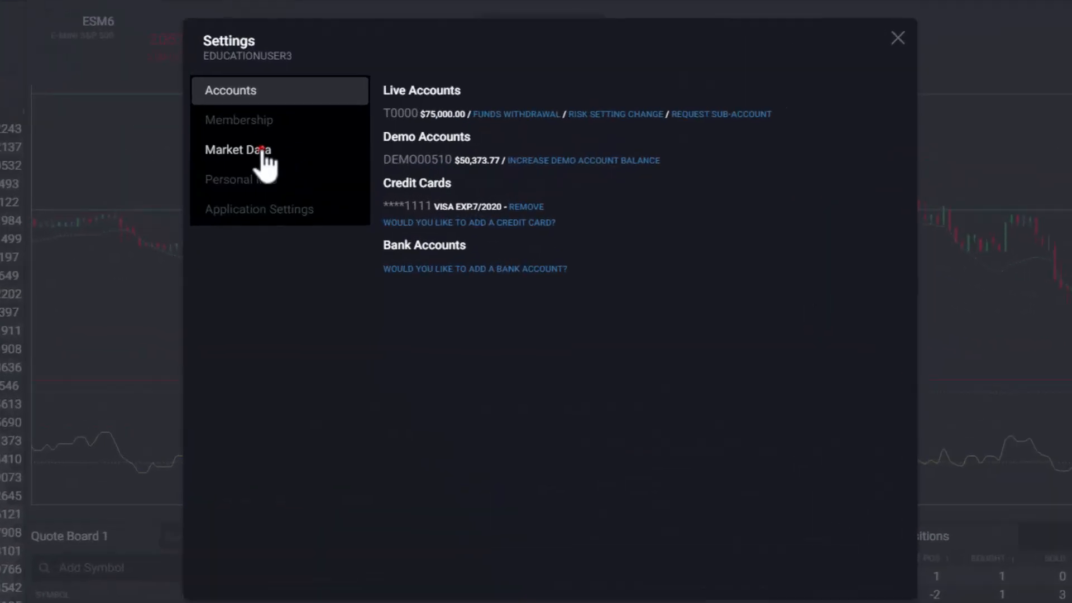
left_click(238, 150)
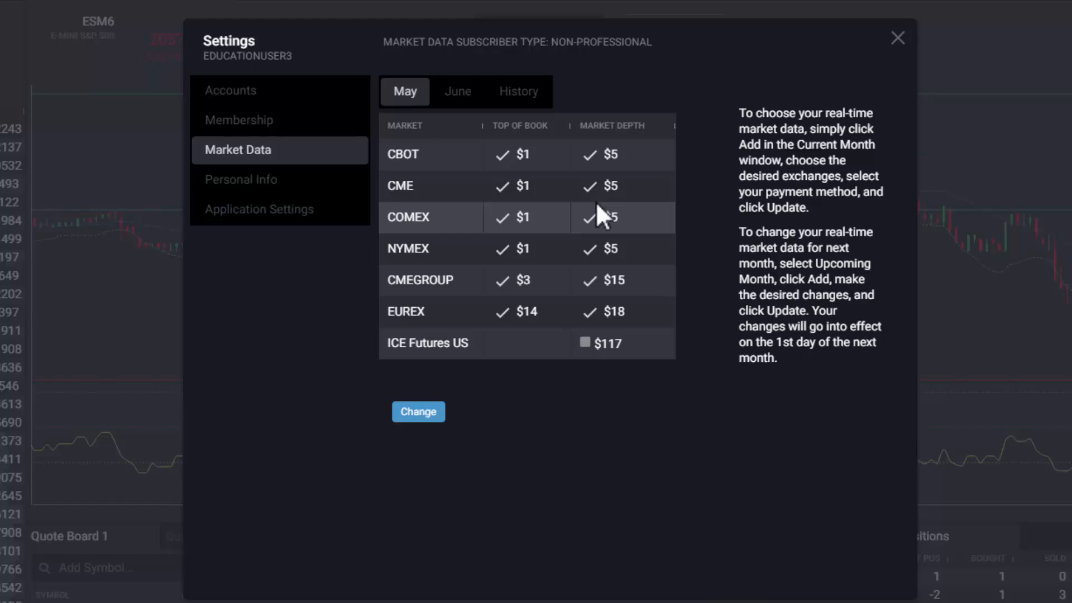